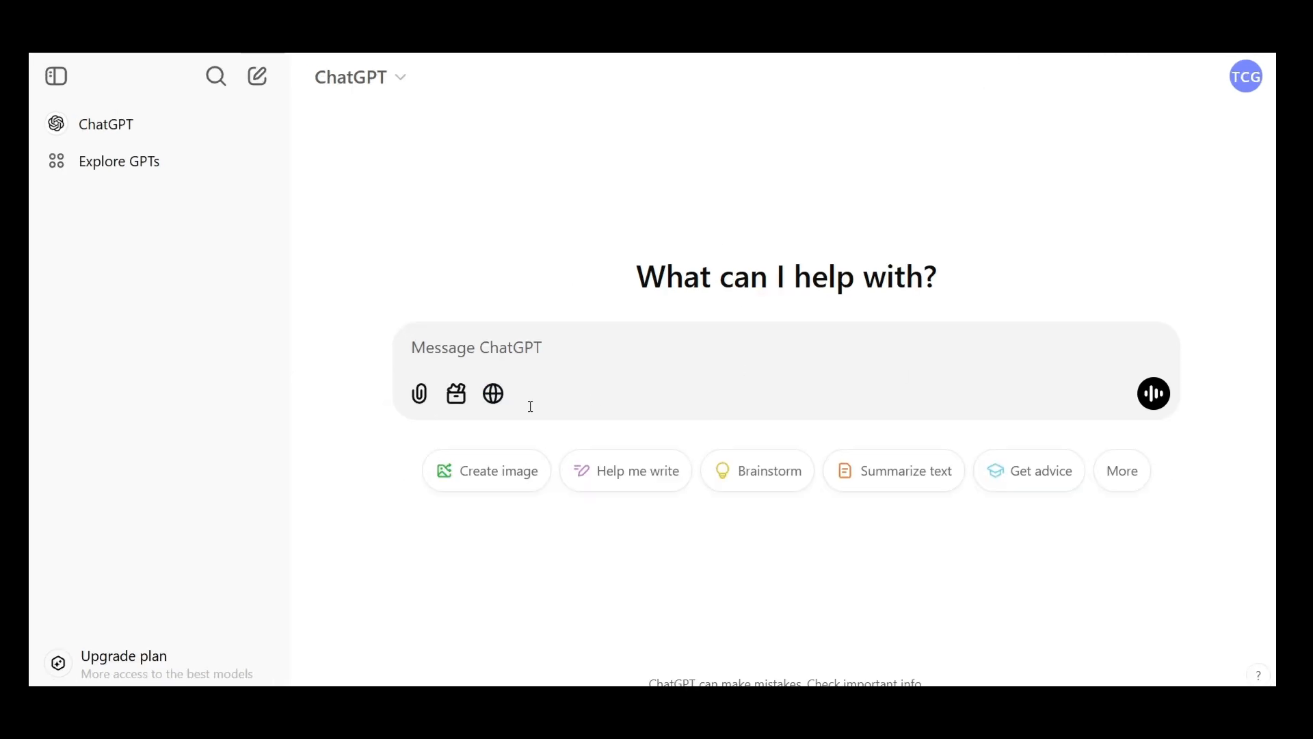
mouse_move(198, 662)
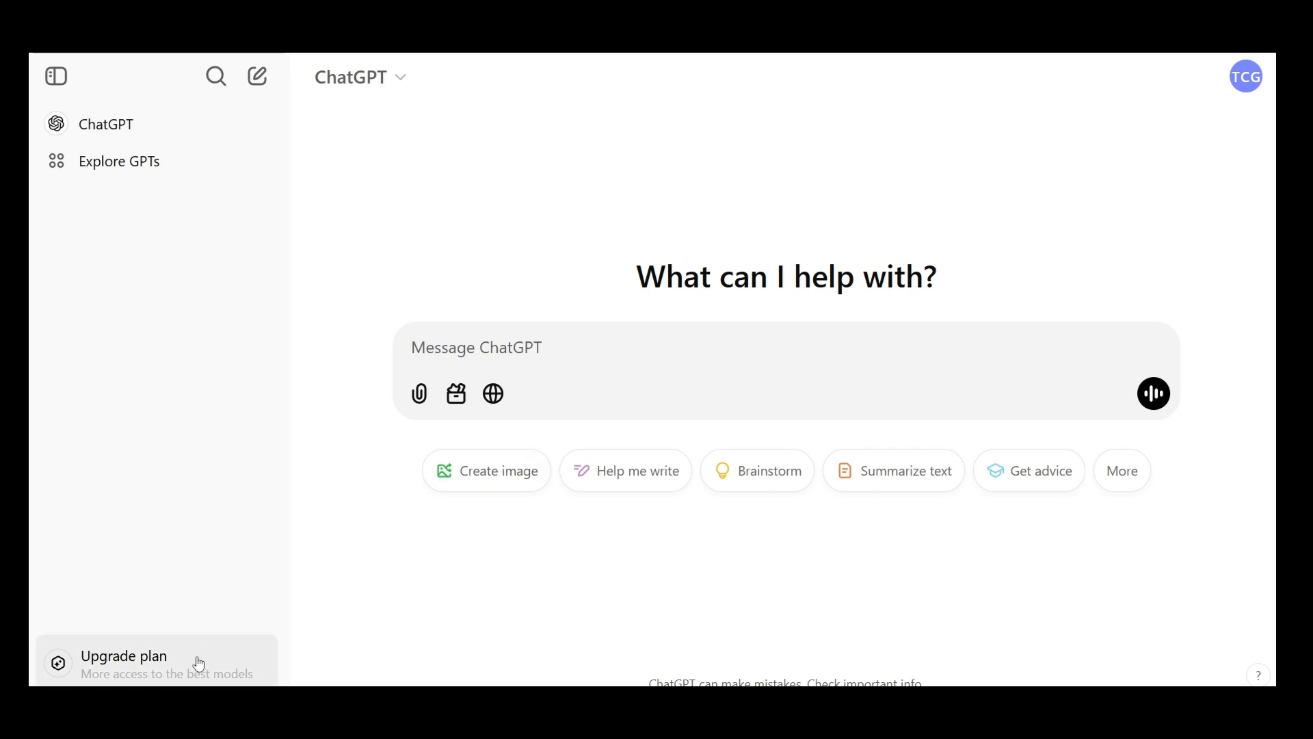
mouse_move(568, 344)
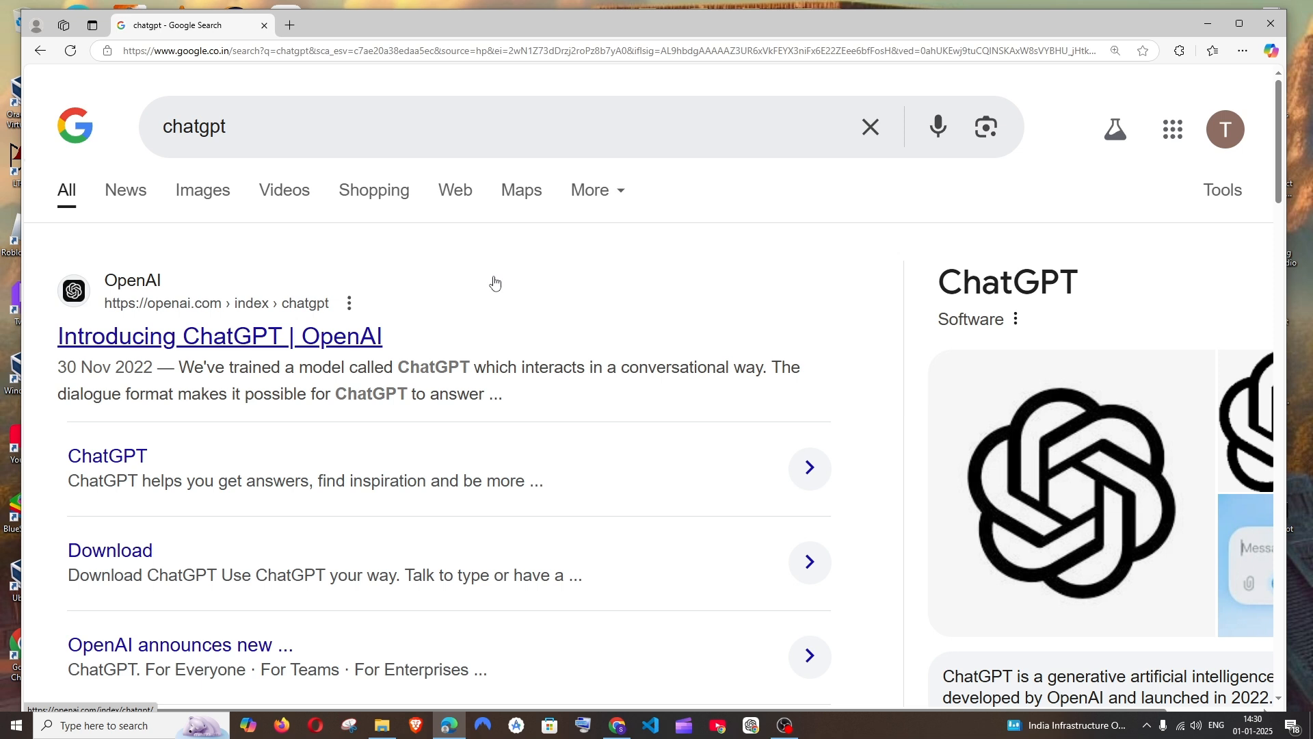
mouse_move(107, 456)
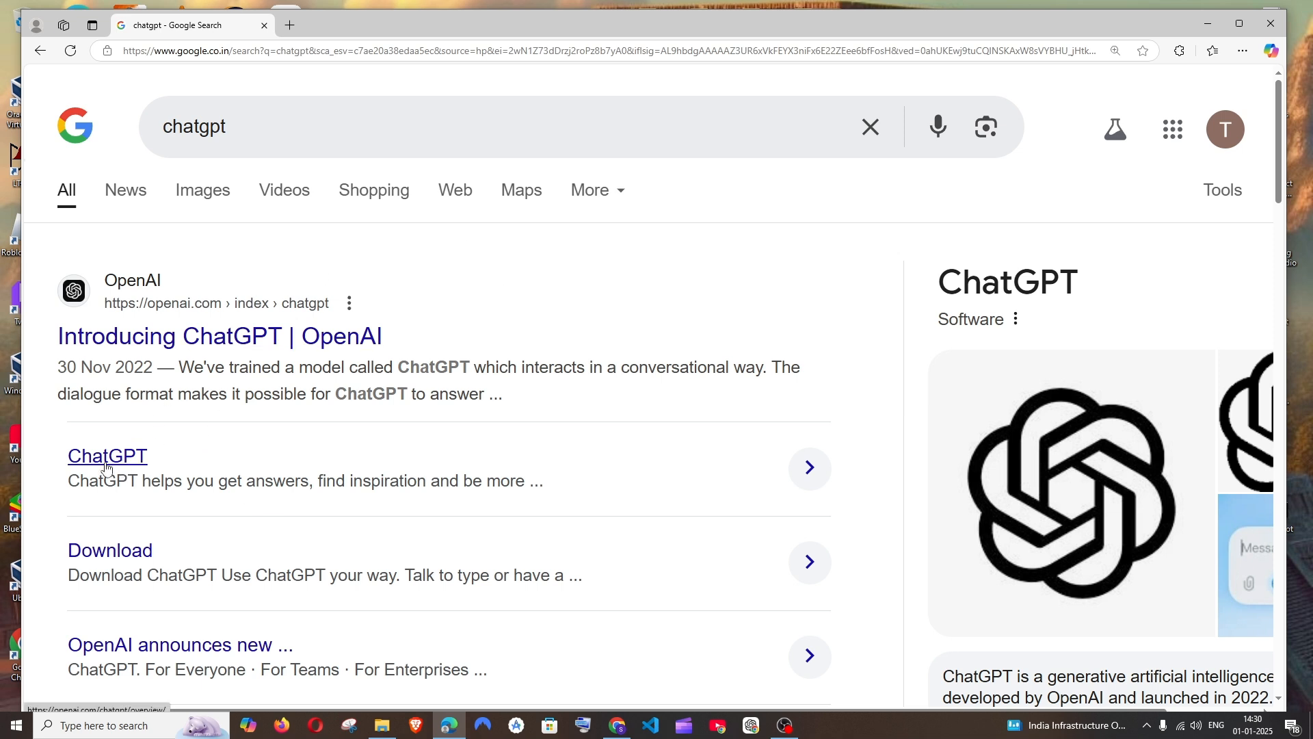
Open the ChatGPT sitelink under OpenAI's Google result to reach the overview page
click(107, 456)
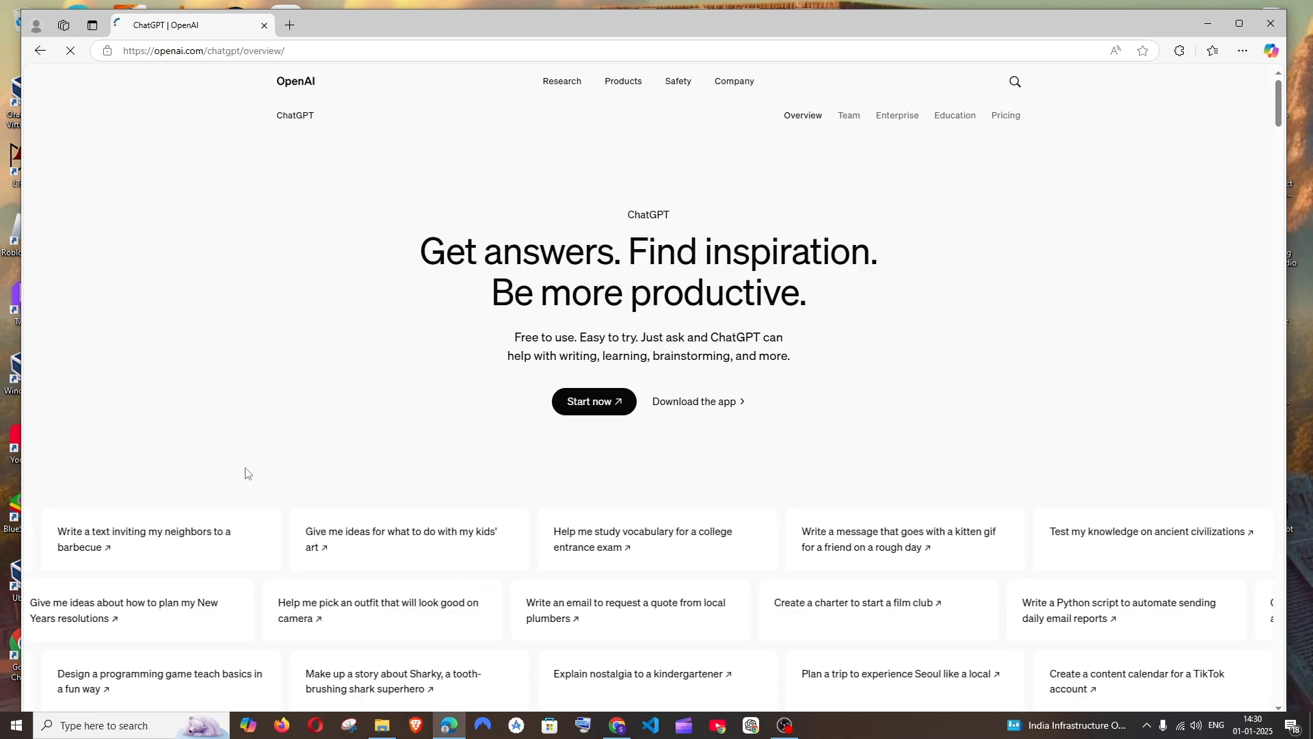
Choose 'Start now' on the overview page to load chatgpt.com in a new tab
click(593, 401)
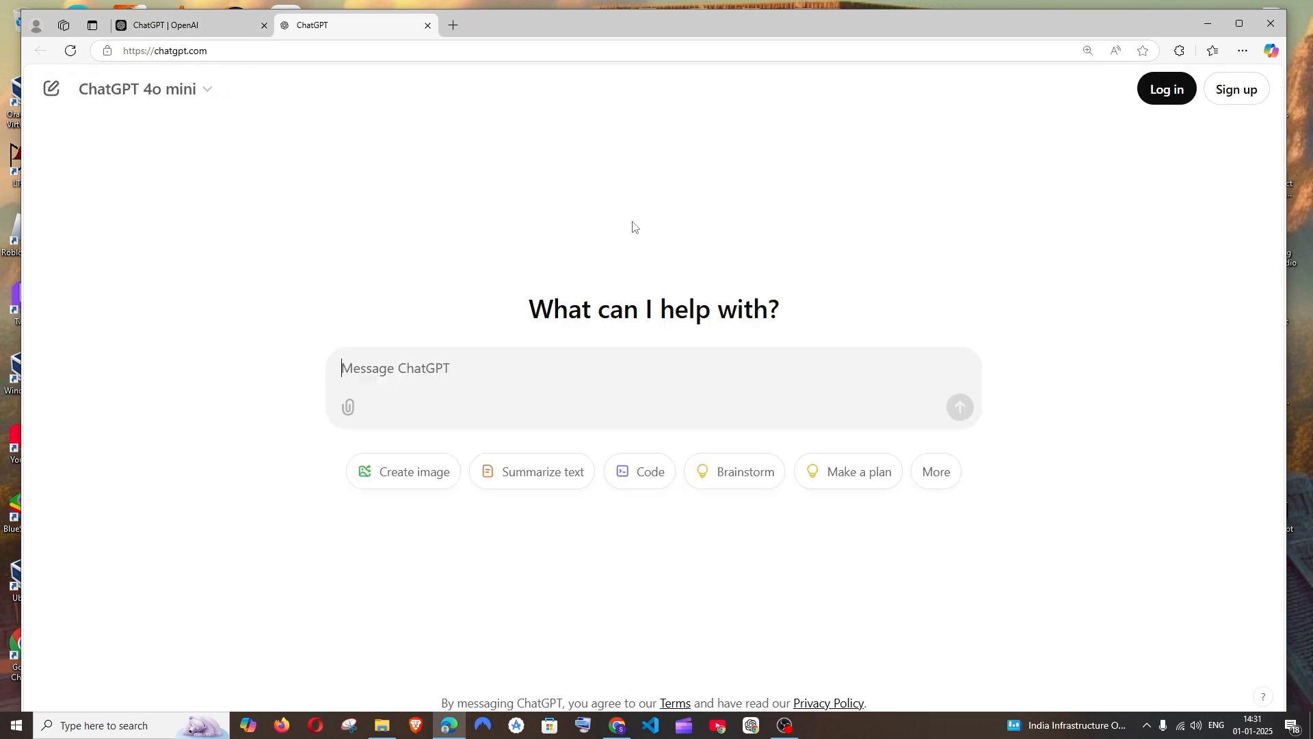
mouse_move(588, 384)
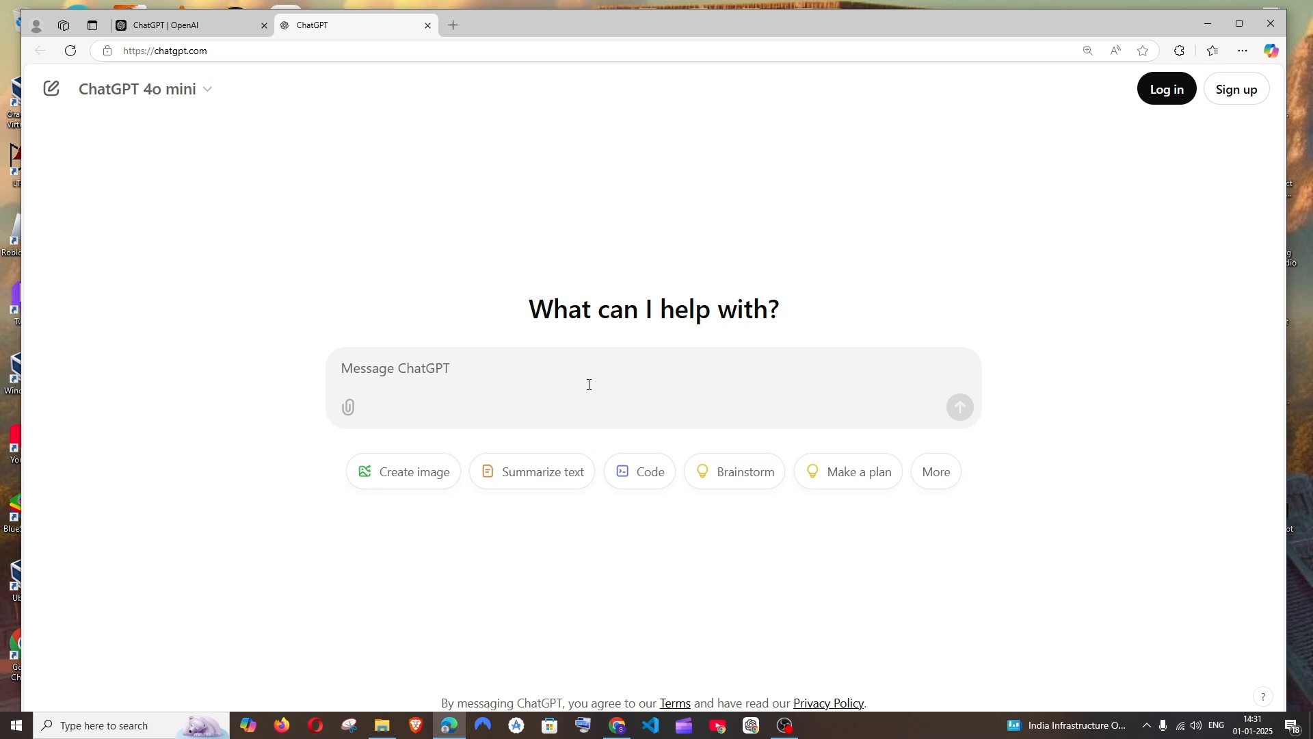
mouse_move(572, 370)
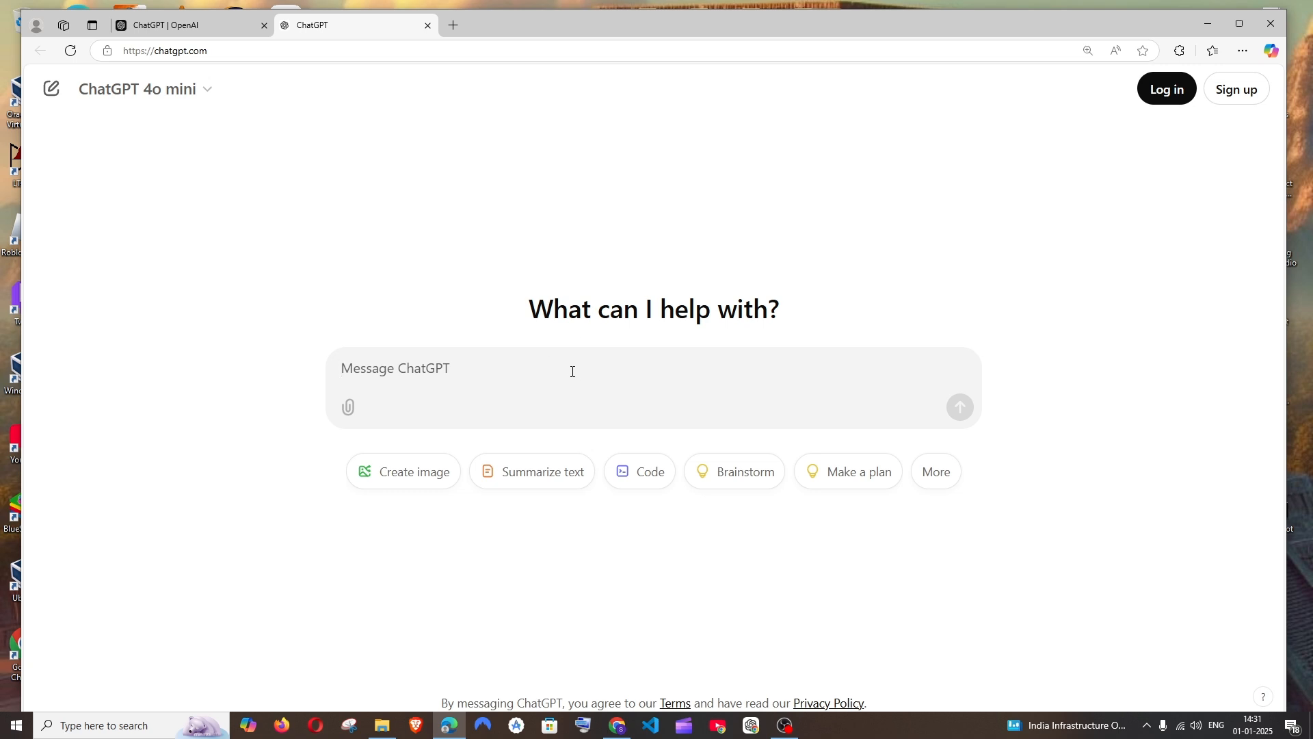
mouse_move(347, 408)
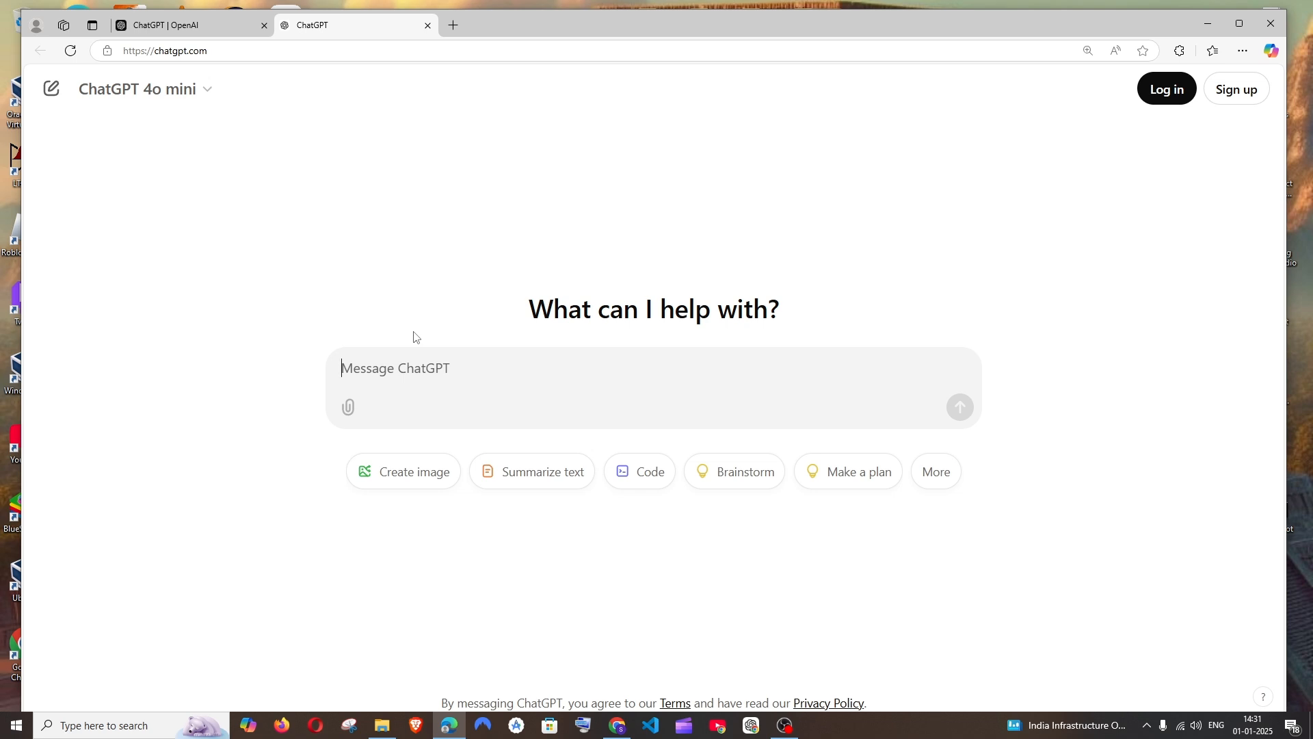
mouse_move(1220, 107)
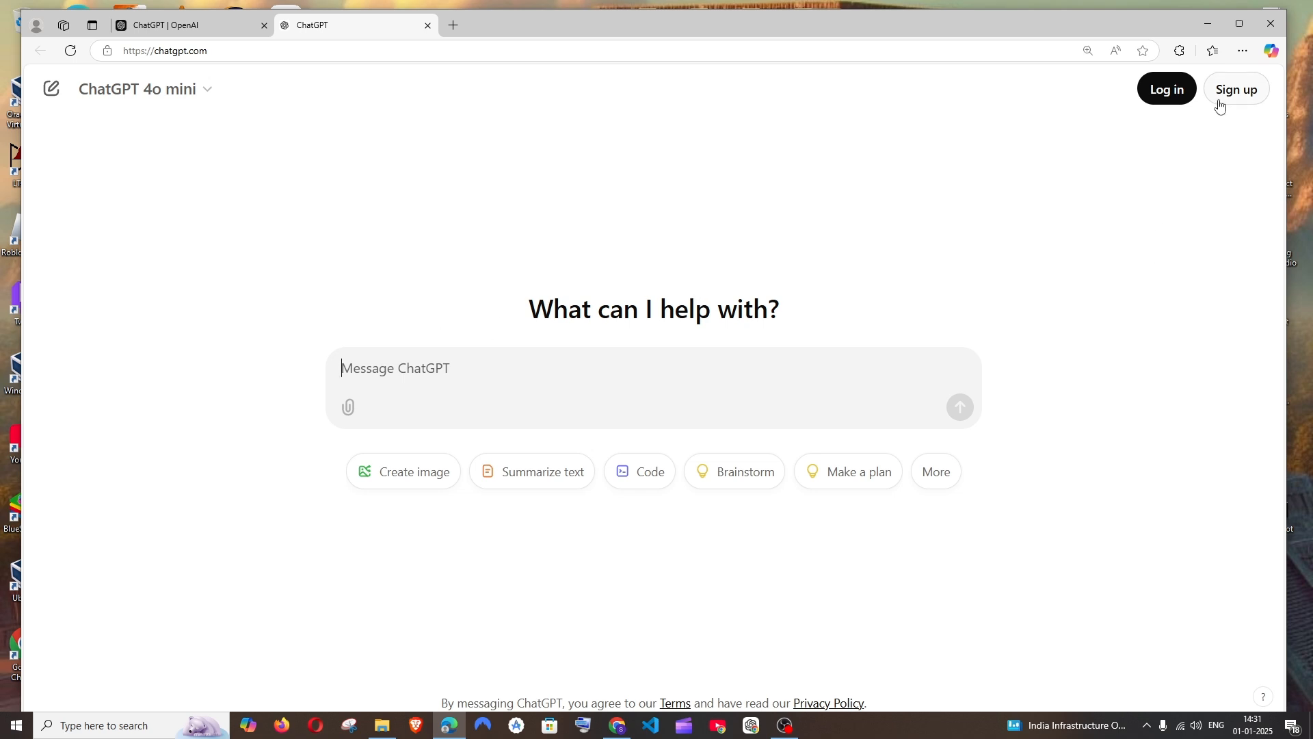
mouse_move(1236, 89)
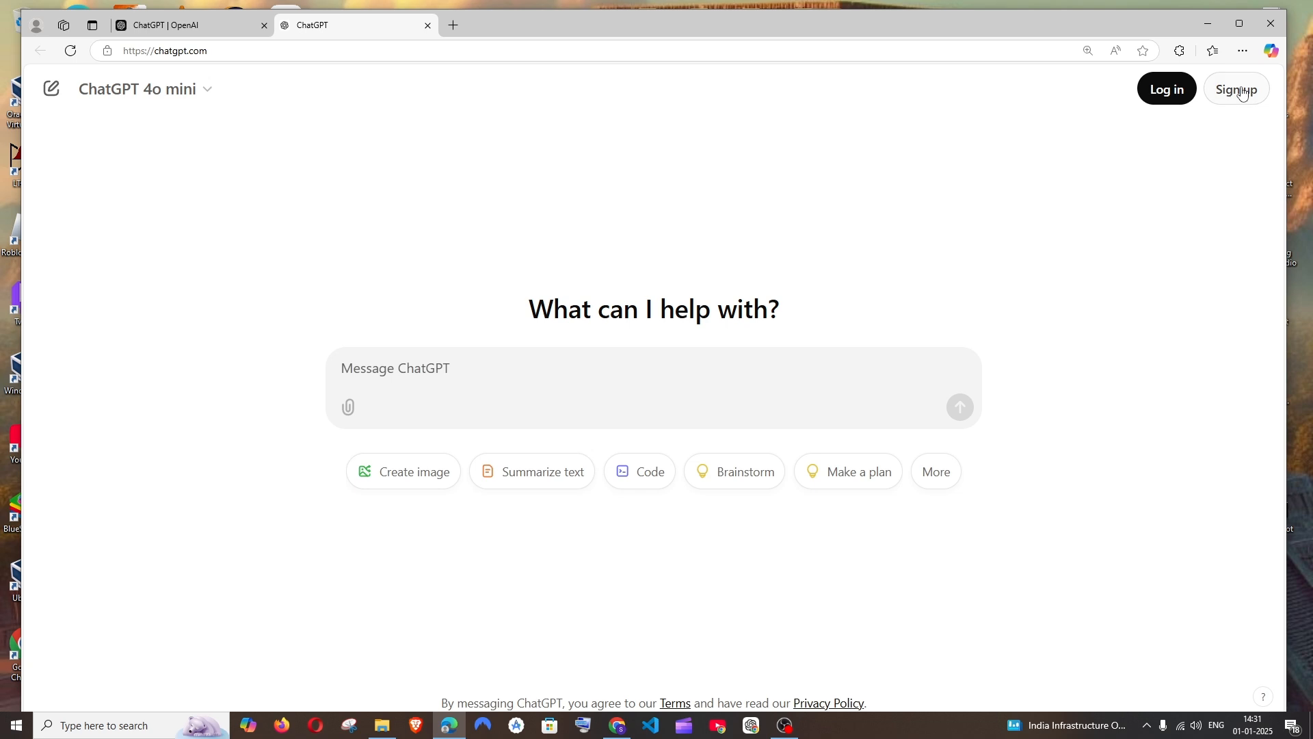
Sign up with Google, submit name and birthday on 'Tell us about you'
click(1236, 89)
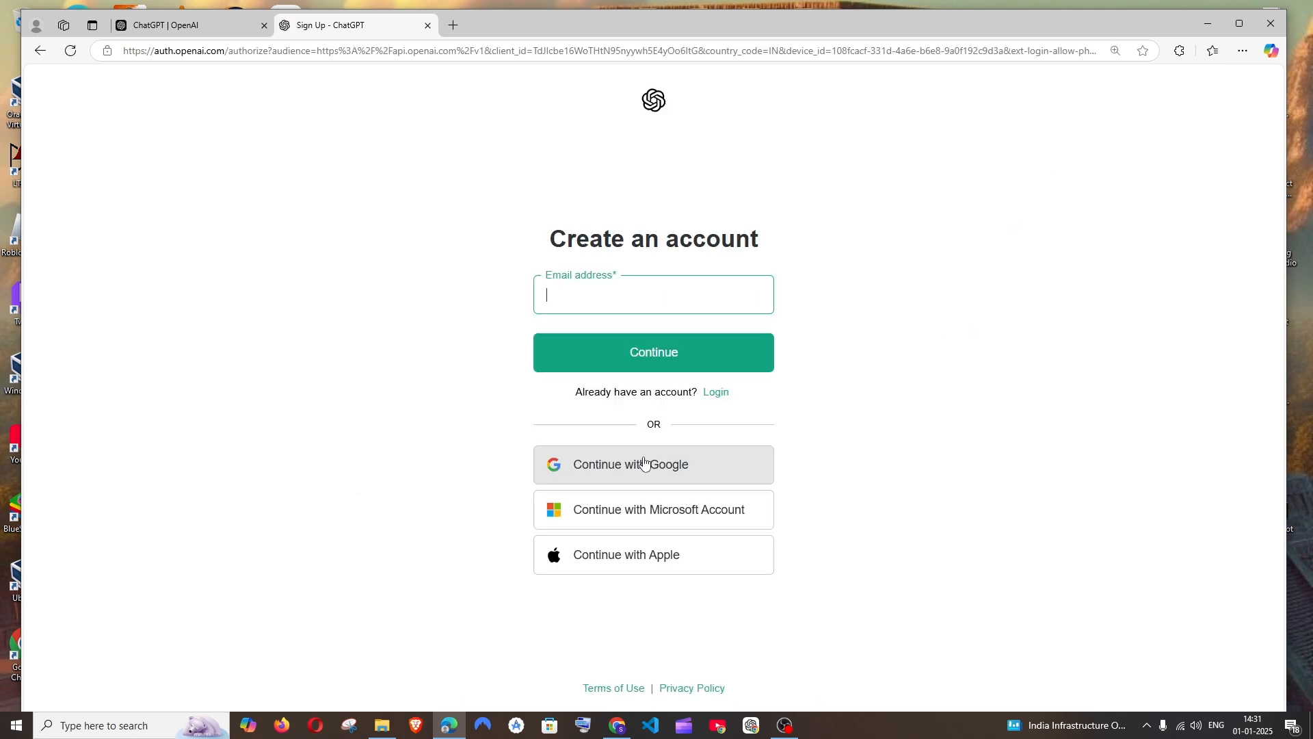
mouse_move(655, 474)
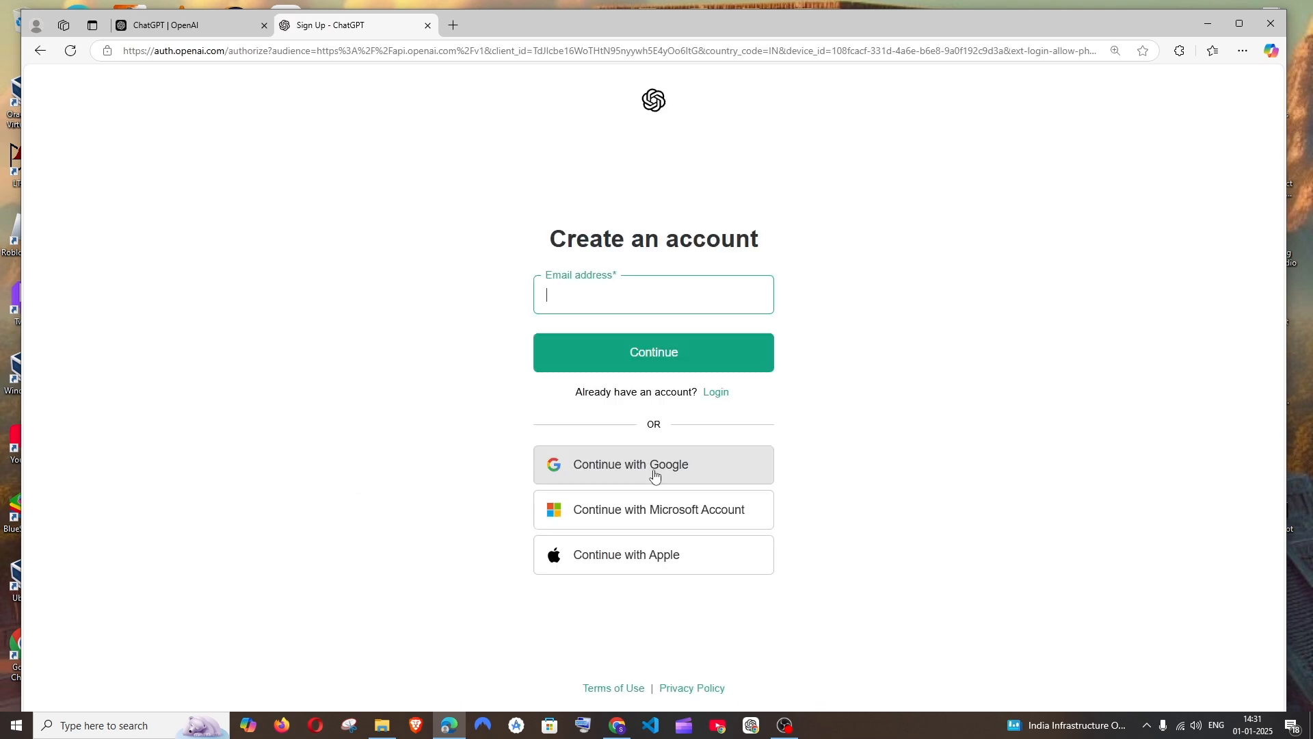
click(654, 464)
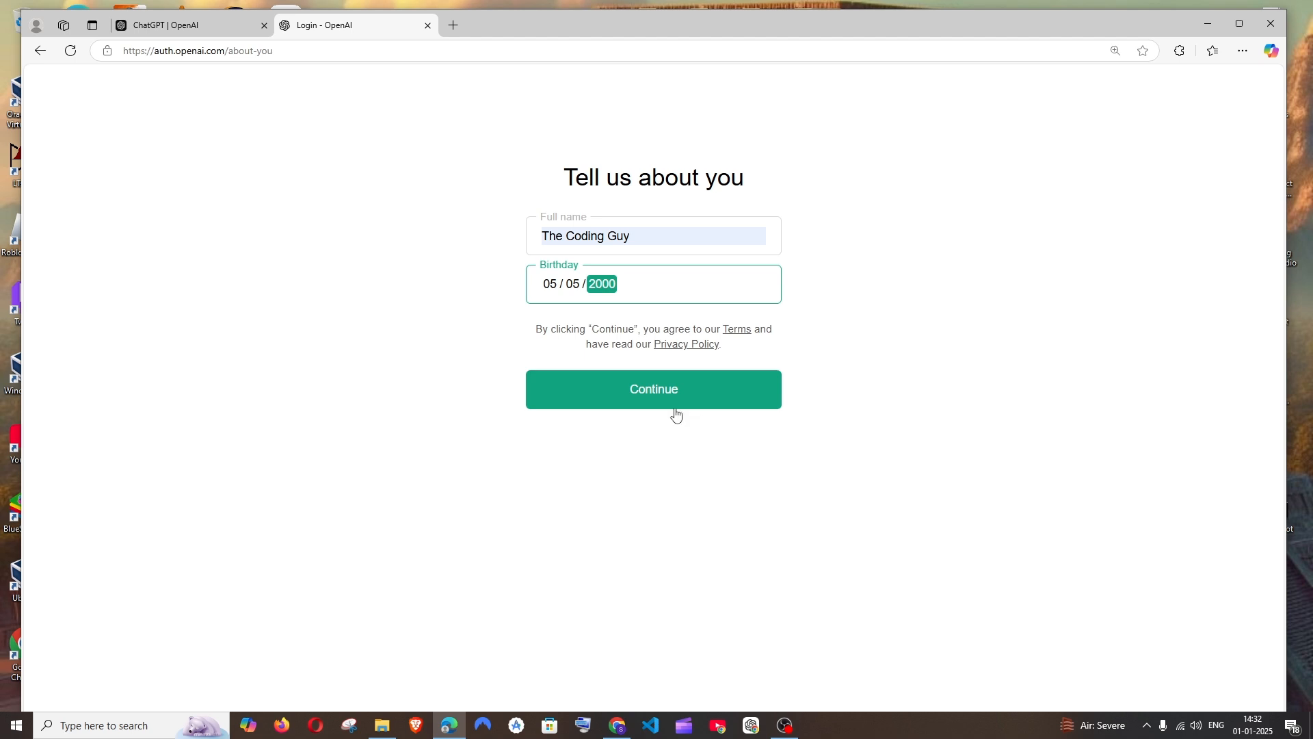
click(653, 388)
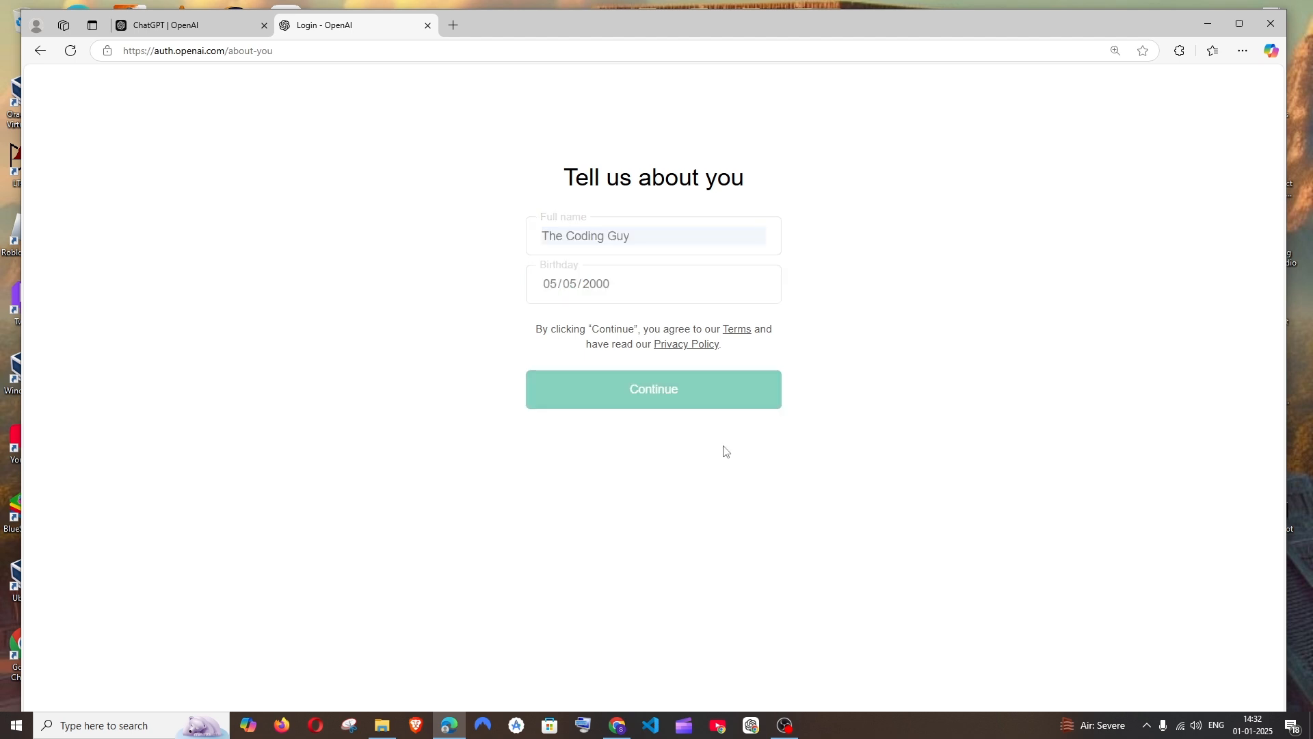
click(652, 388)
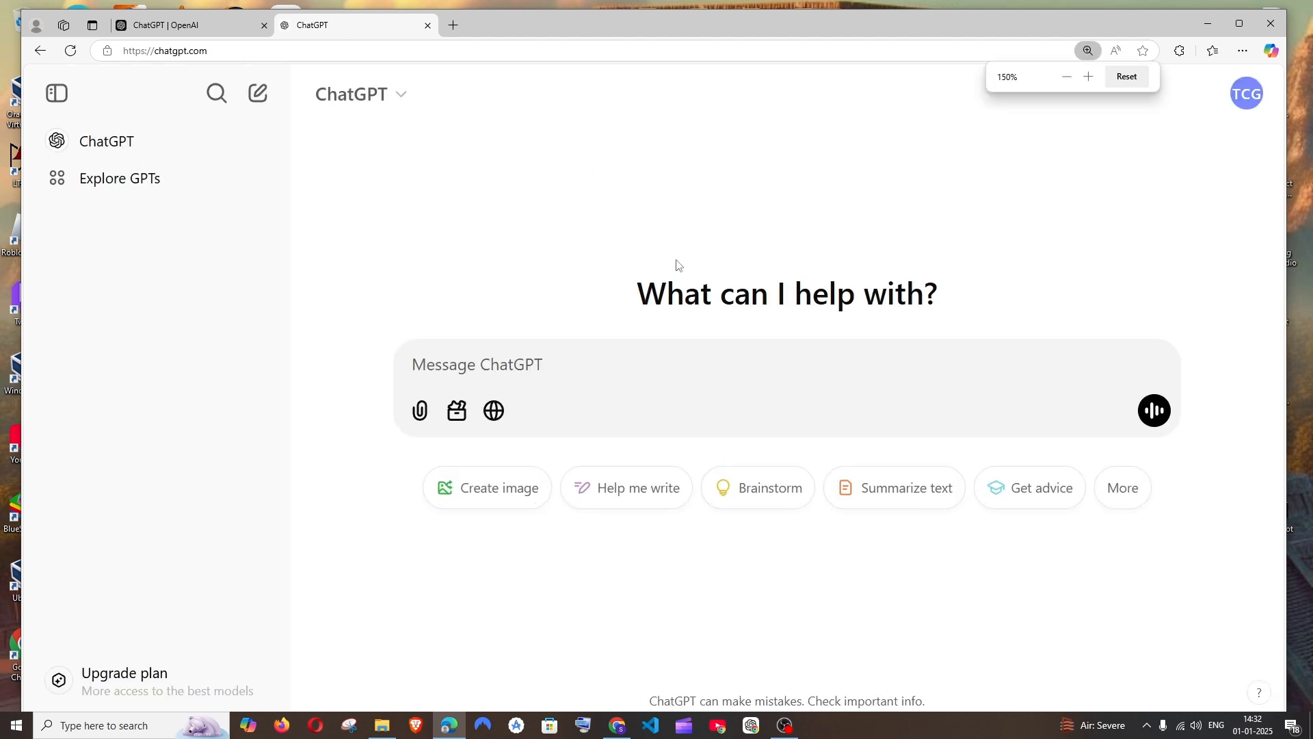
click(511, 369)
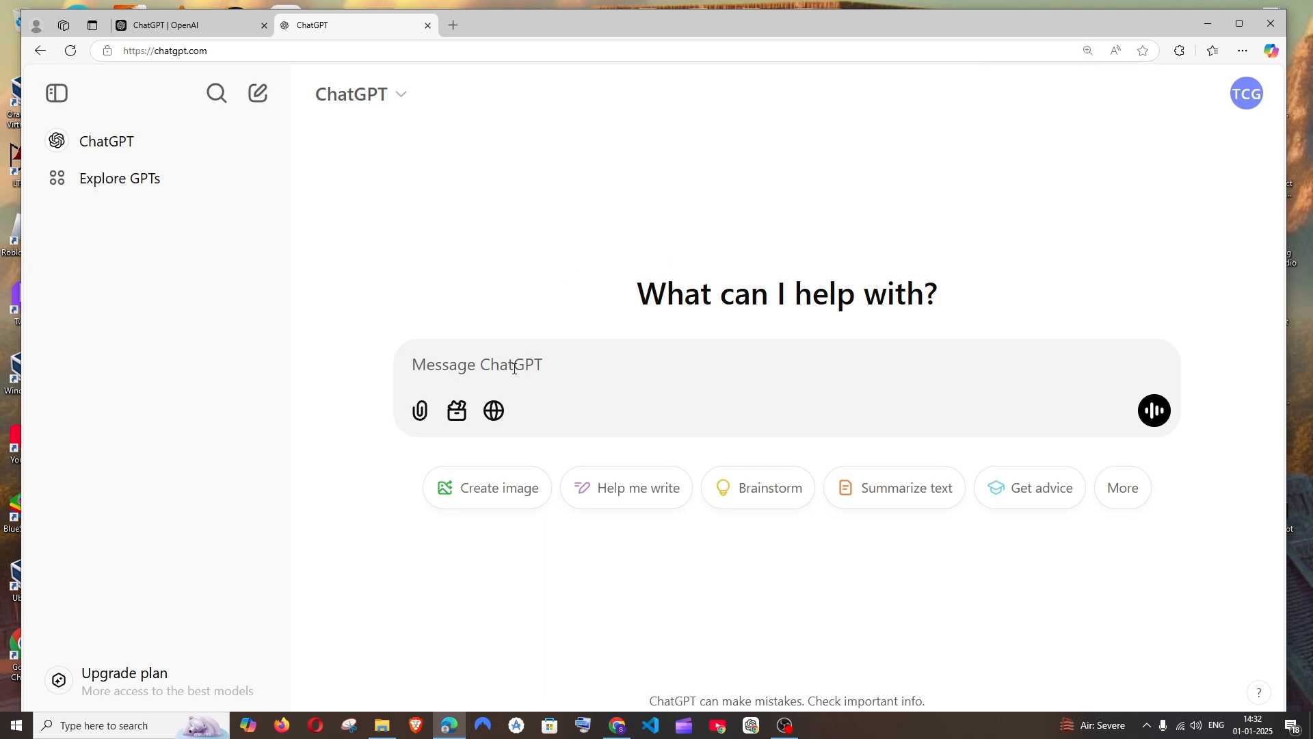
mouse_move(418, 410)
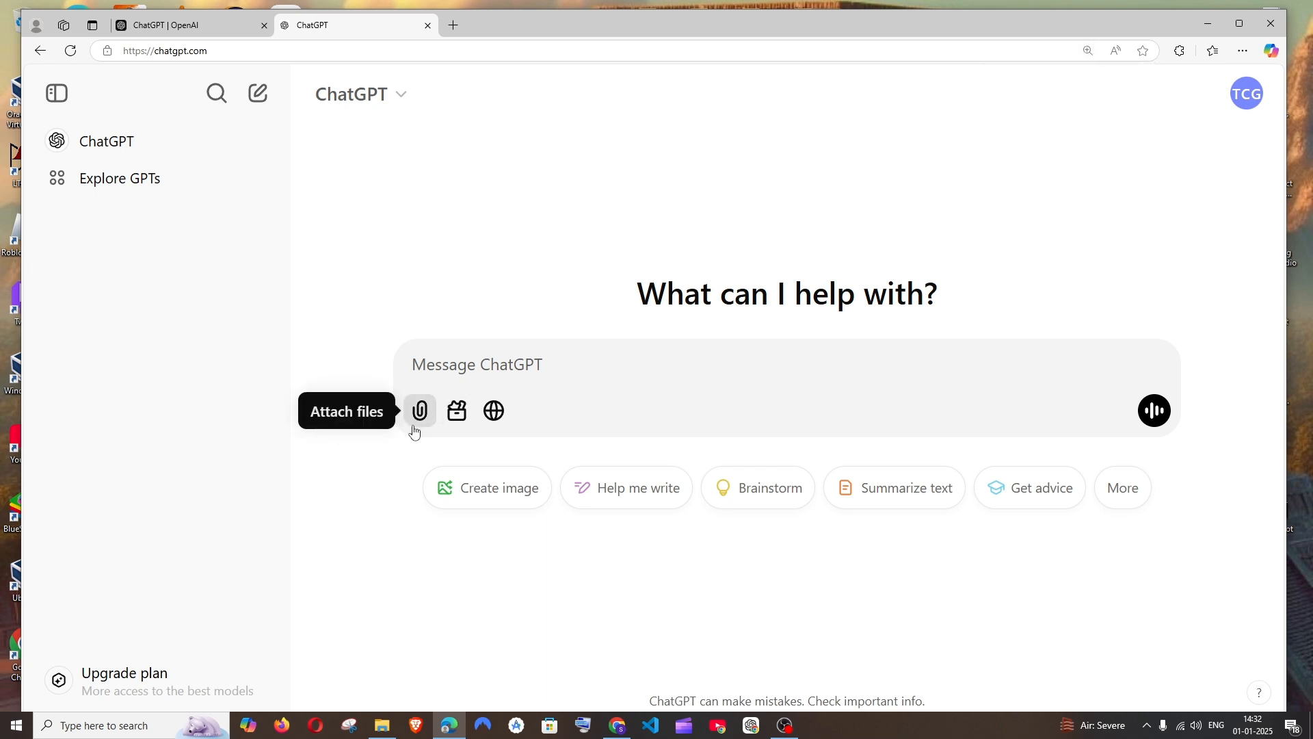
mouse_move(493, 411)
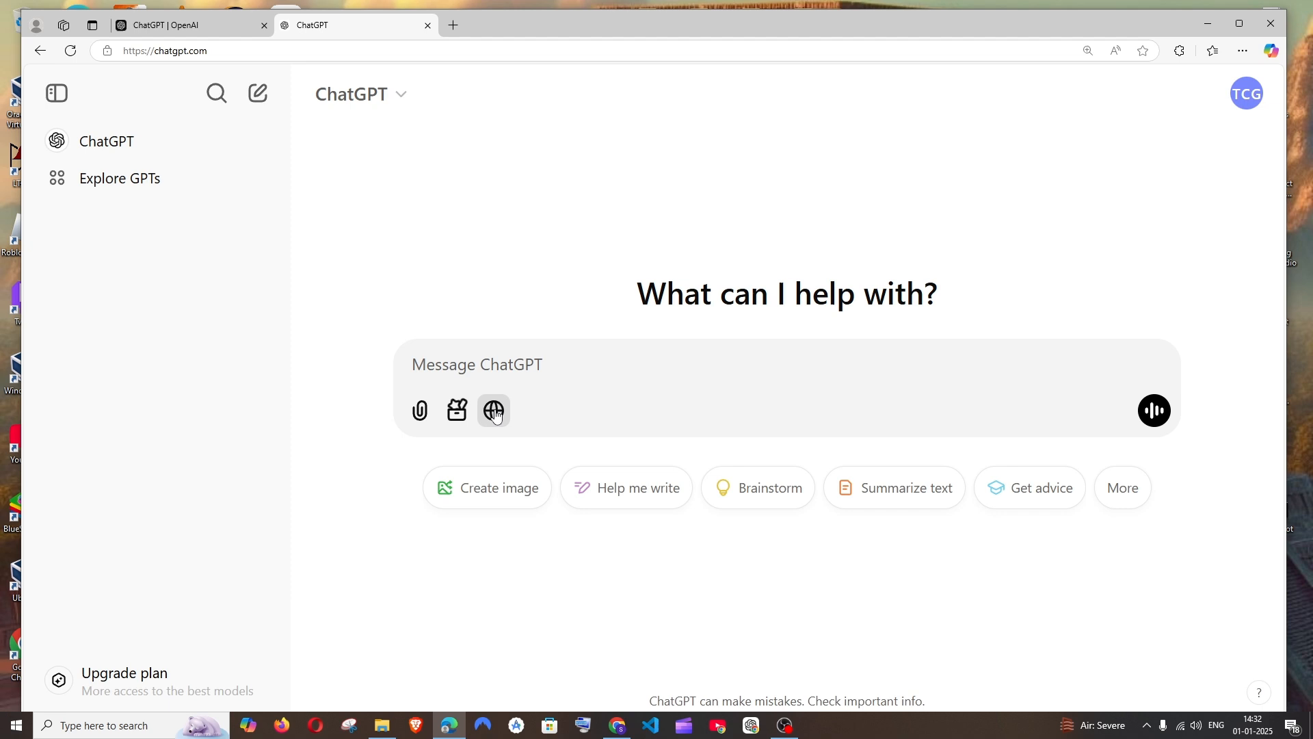
click(492, 411)
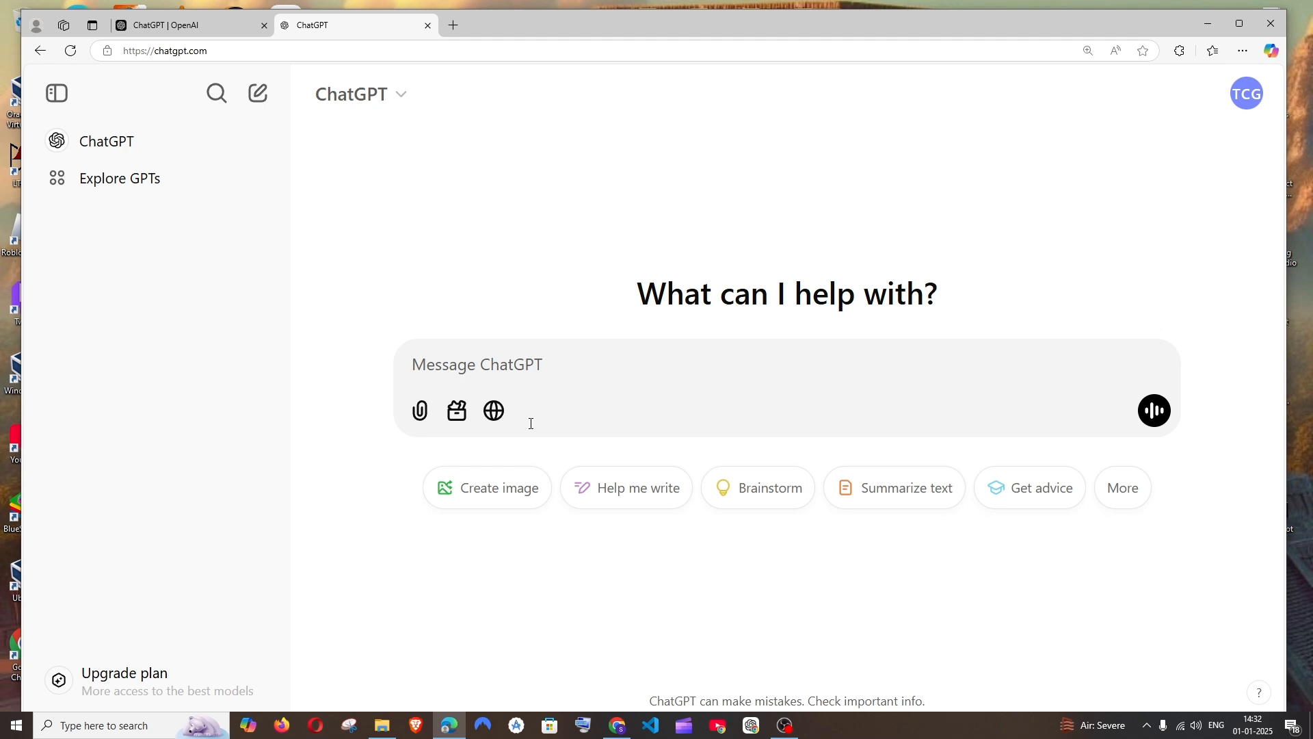
click(123, 679)
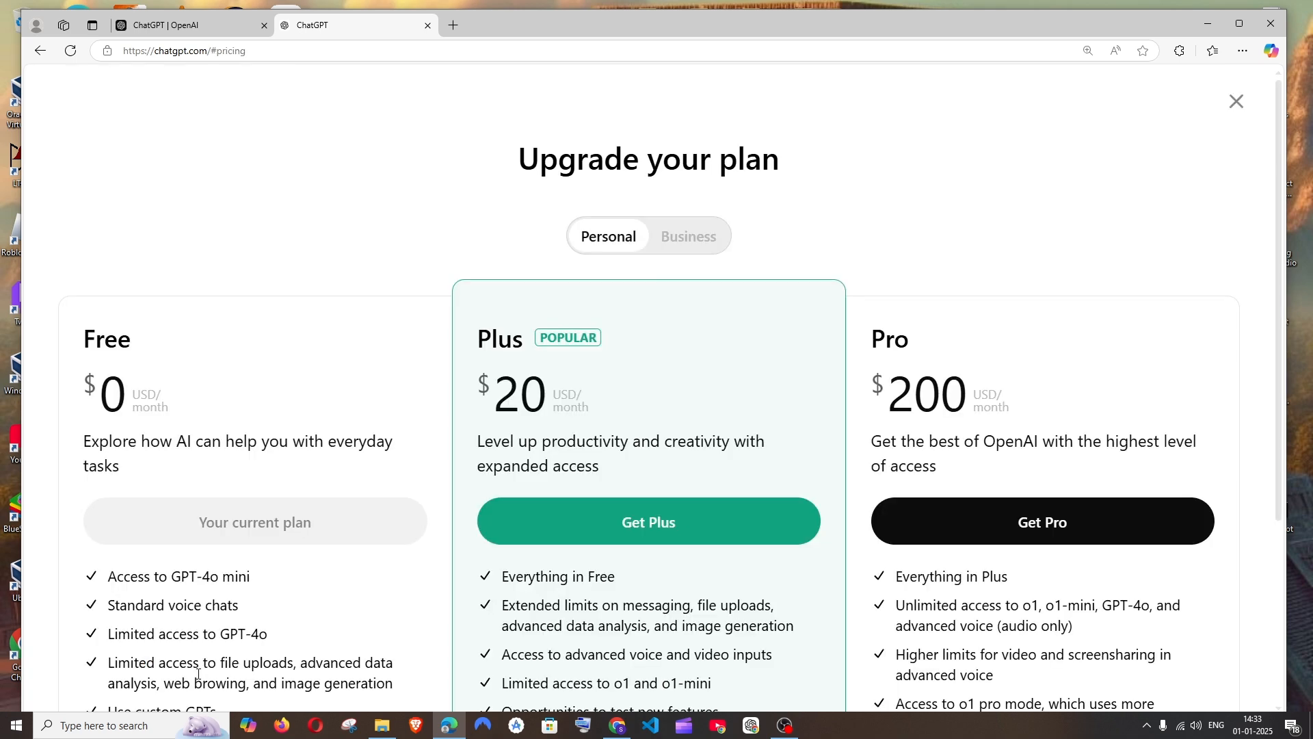
mouse_move(1090, 171)
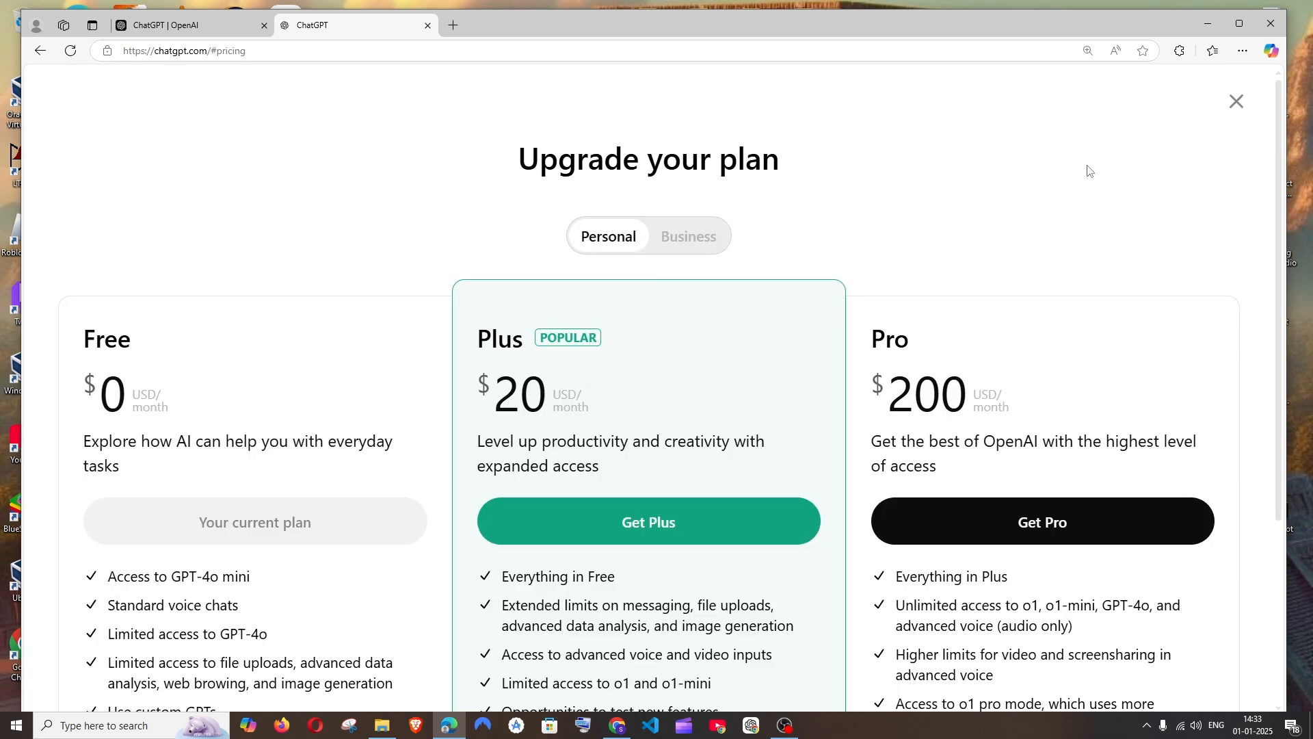
click(1236, 101)
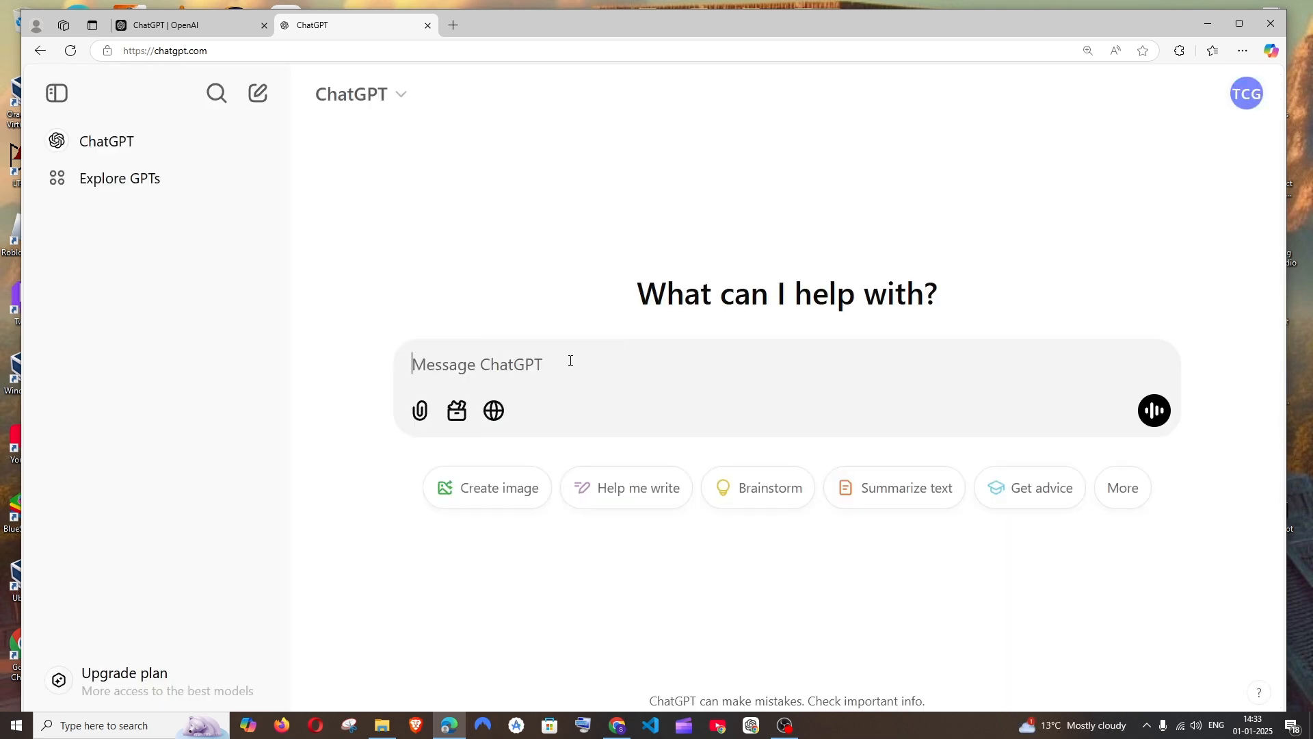